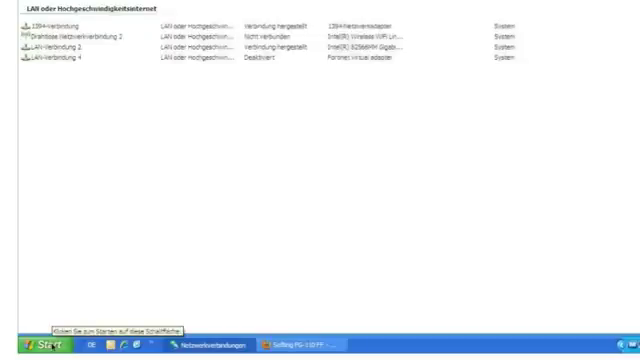
# Step: Open the Start menu's full program list to reach the Softing program group
pyautogui.click(28, 343)
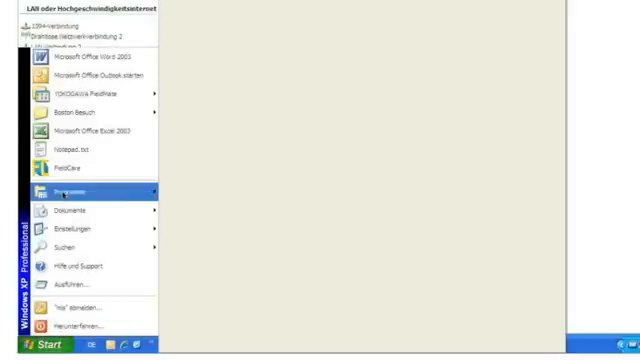
pyautogui.click(70, 189)
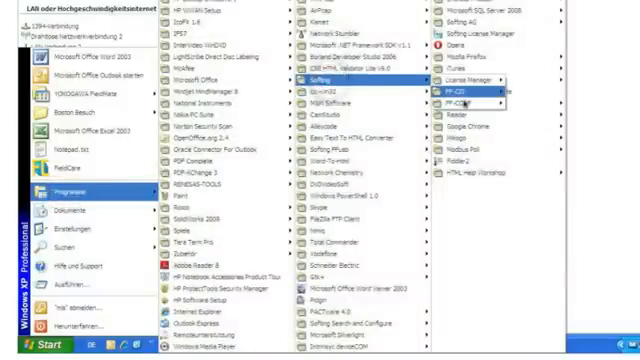
pyautogui.moveTo(460, 106)
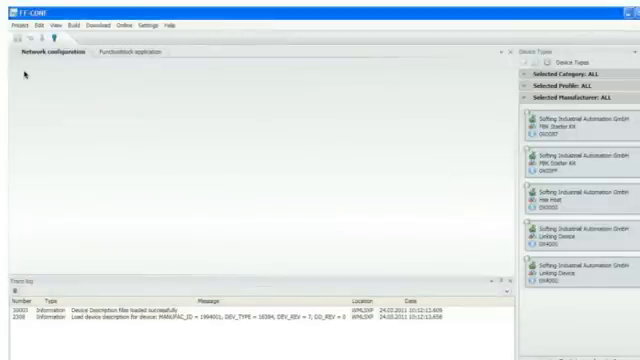
# Step: Start a new project, enter its name and confirm creating MyProject
pyautogui.click(12, 37)
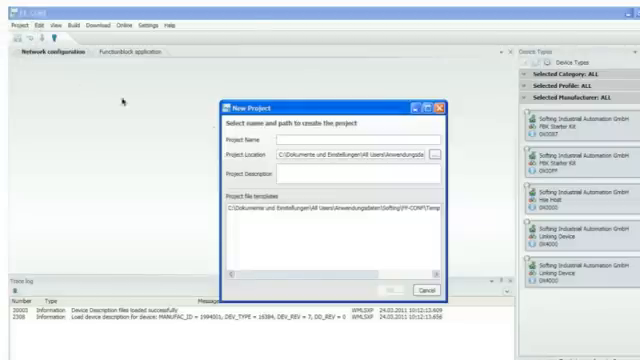
pyautogui.write('Hi')
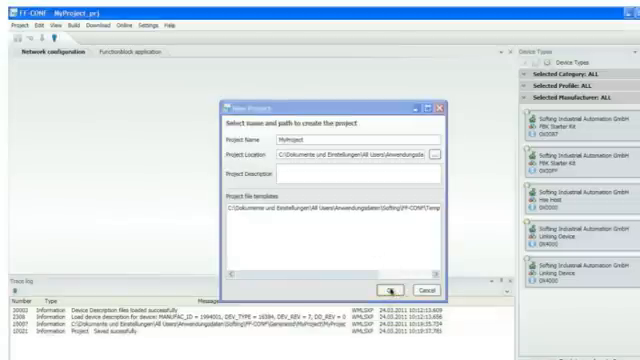
pyautogui.click(389, 284)
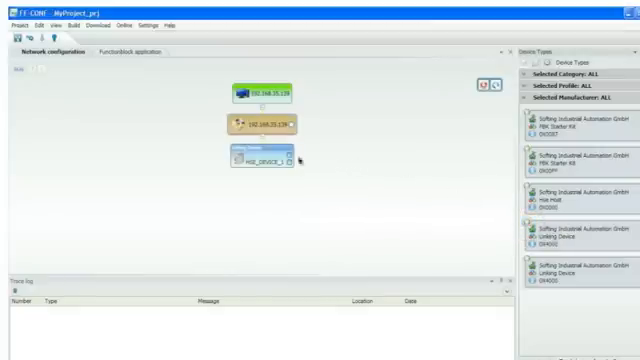
pyautogui.moveTo(288, 160)
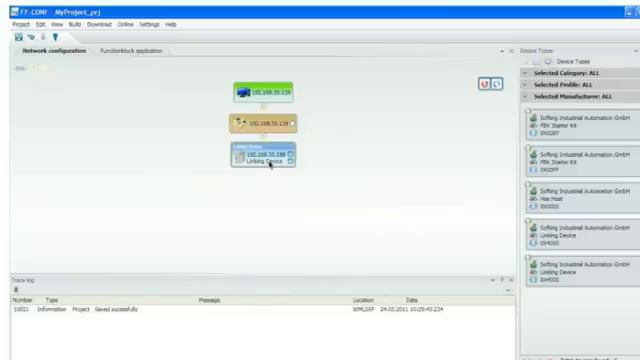
# Step: Bring up the context menu of the 192.168.35.188 linking device
pyautogui.rightClick(270, 160)
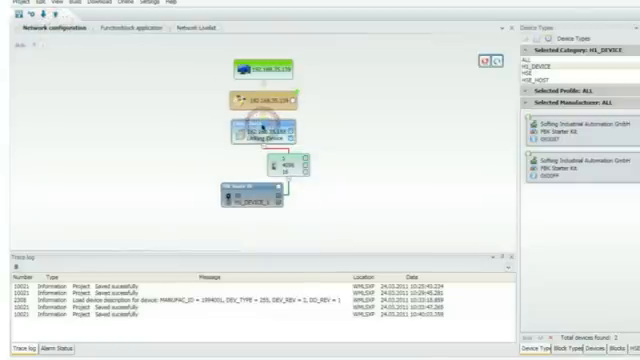
# Step: Assign the linking device and the H1 device to their live network devices
pyautogui.rightClick(258, 128)
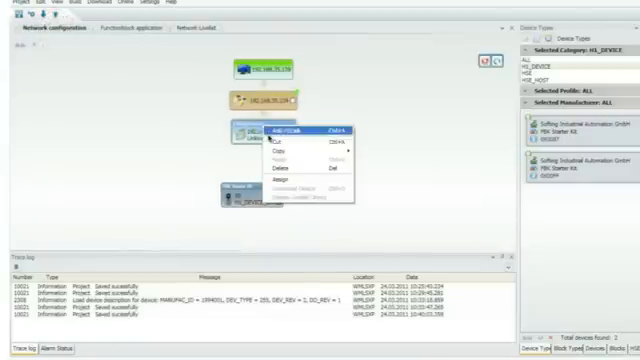
pyautogui.moveTo(285, 184)
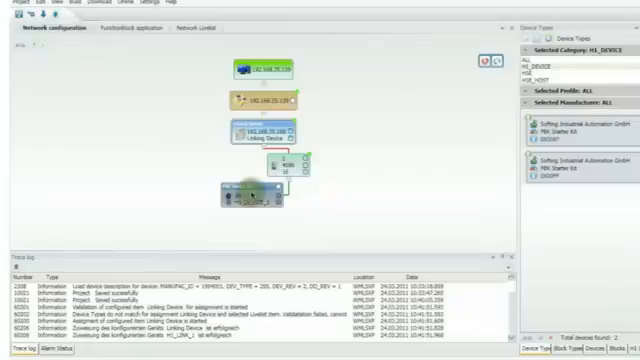
pyautogui.rightClick(235, 192)
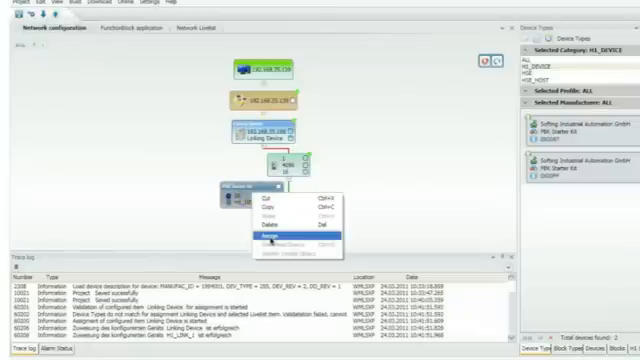
pyautogui.click(262, 236)
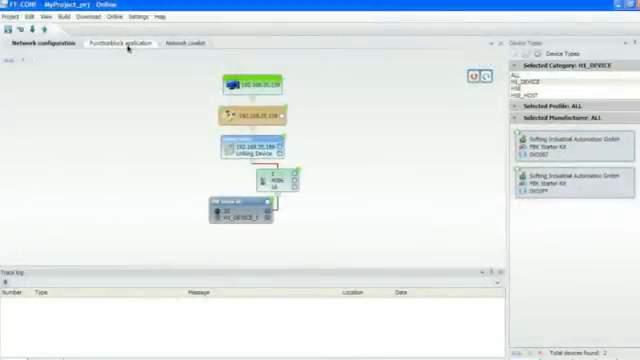
# Step: Show the Functionblock application view with DefaultApplication and H1_DEVICE_1's blocks
pyautogui.click(121, 44)
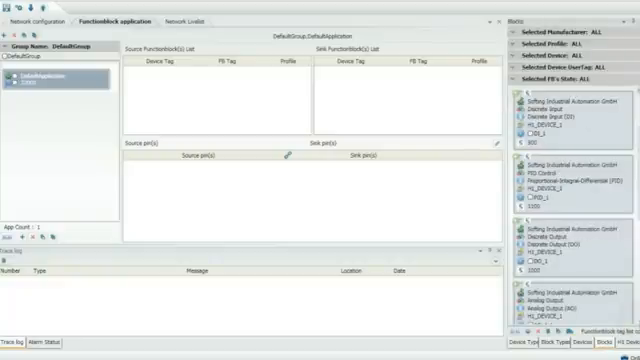
# Step: Scroll to the AI_1_1 block and open its H1_DEVICE_1 parameter list
pyautogui.scroll(-3)
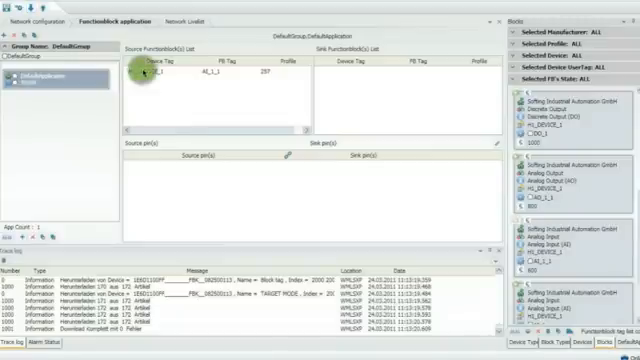
pyautogui.rightClick(148, 72)
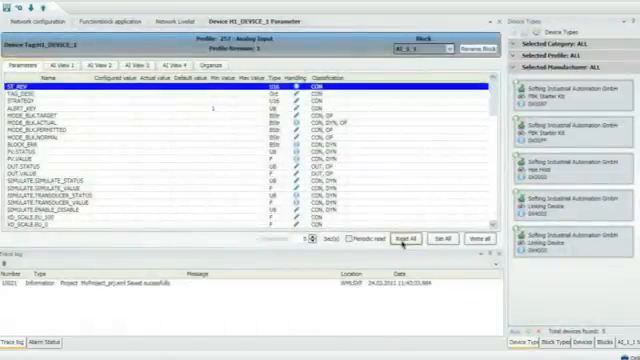
# Step: Read all AI_1_1 parameter values from H1_DEVICE_1 and scroll down to L_TYPE
pyautogui.click(408, 242)
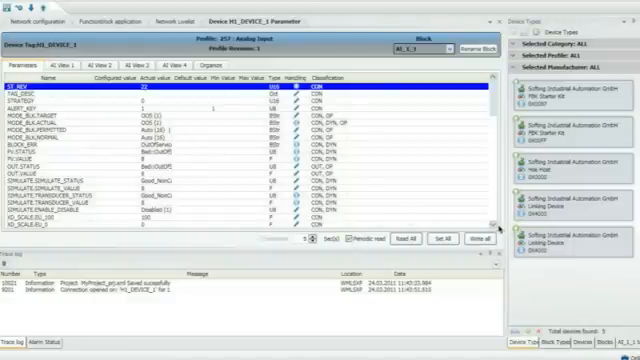
pyautogui.scroll(-3)
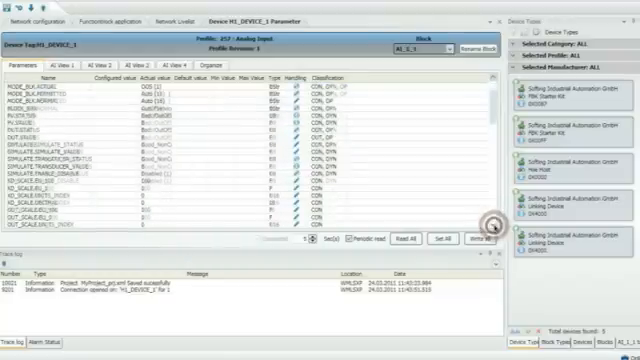
pyautogui.scroll(-3)
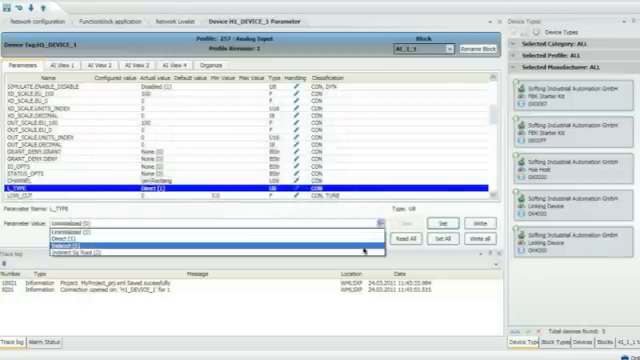
# Step: Choose Indirect for L_TYPE and scroll back up the parameter list
pyautogui.click(80, 241)
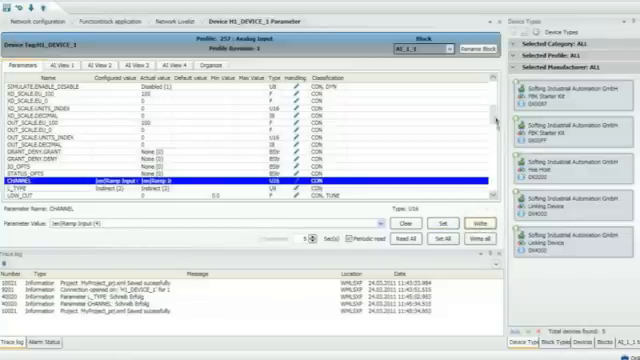
pyautogui.scroll(3)
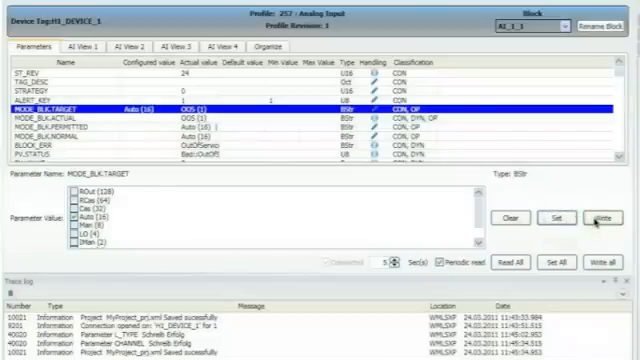
# Step: Write Auto as AI_1_1's MODE_BLK.TARGET mode
pyautogui.click(596, 210)
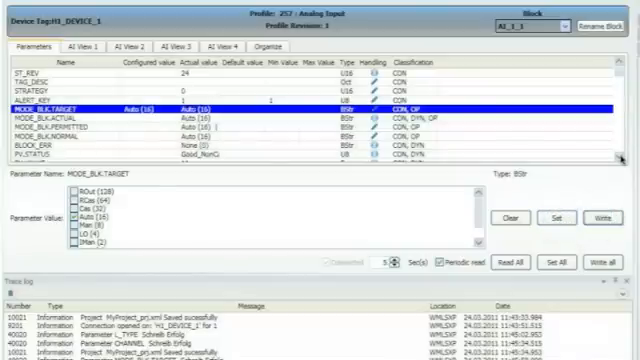